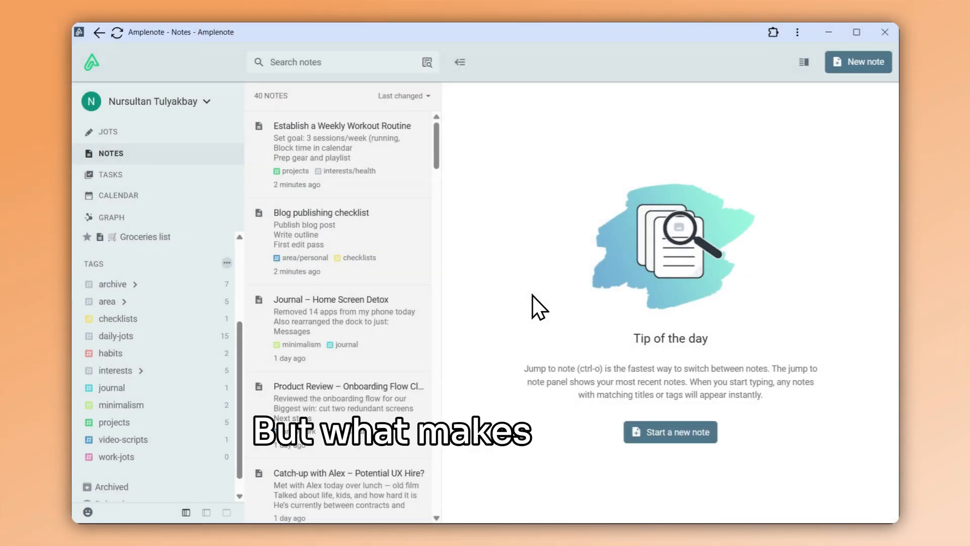
{"action": "mouse_move", "coordinate": [459, 210]}
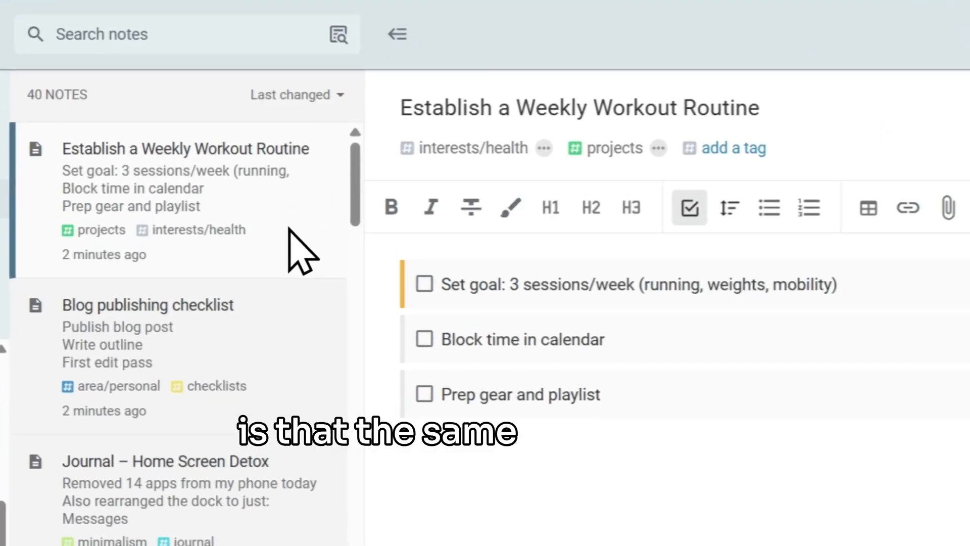
Step: Add a third tag, habits, to the Establish a Weekly Workout Routine note
{"action": "left_click", "coordinate": [733, 148]}
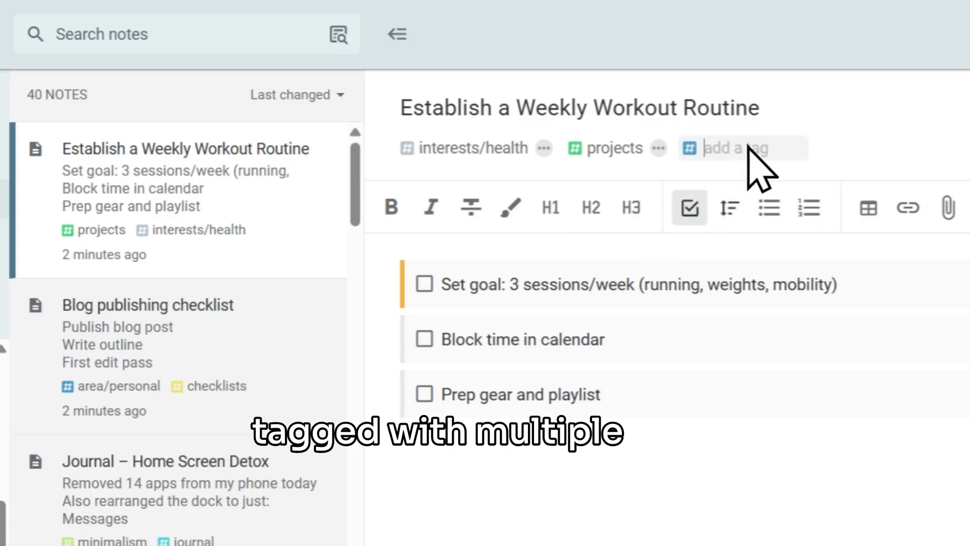
{"action": "mouse_move", "coordinate": [848, 174]}
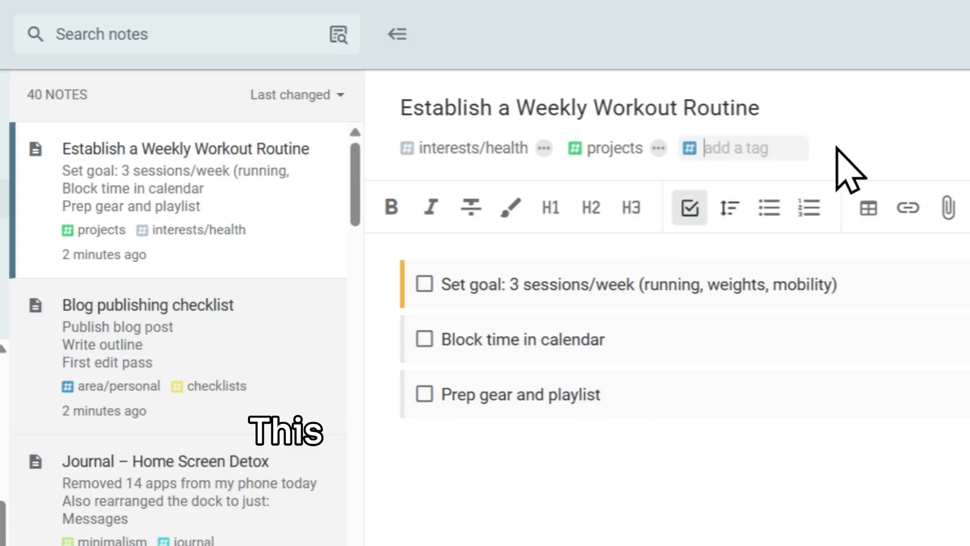
{"action": "key", "text": "Enter"}
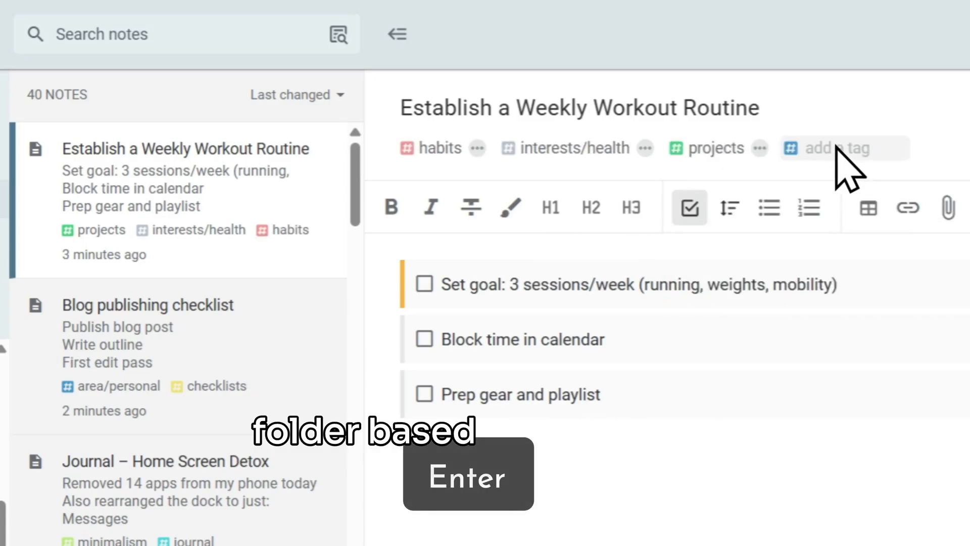
{"action": "key", "text": "Enter"}
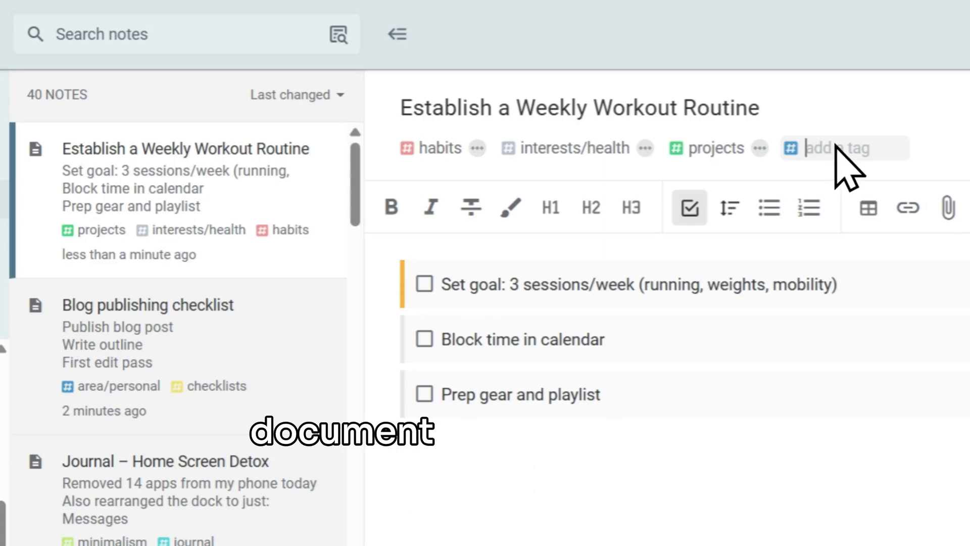
{"action": "mouse_move", "coordinate": [817, 204]}
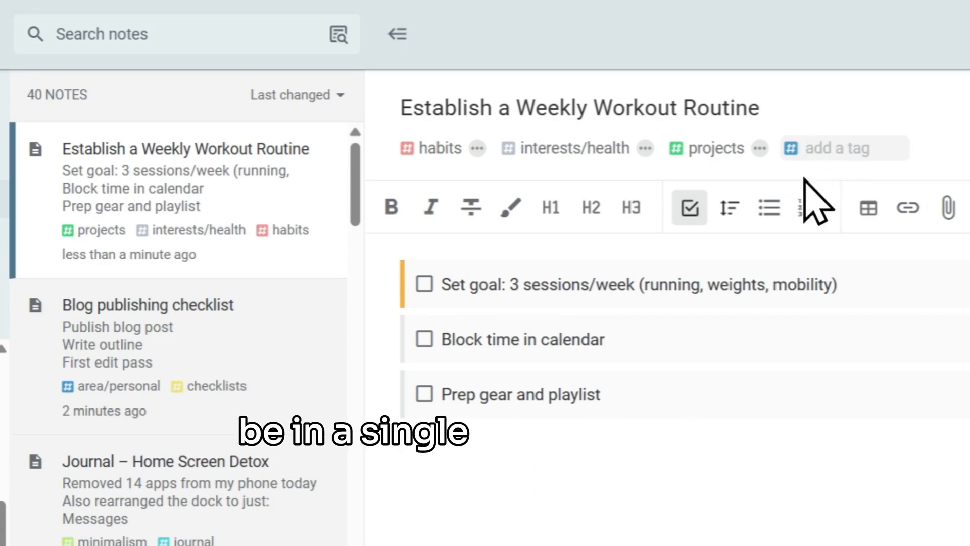
{"action": "mouse_move", "coordinate": [824, 505]}
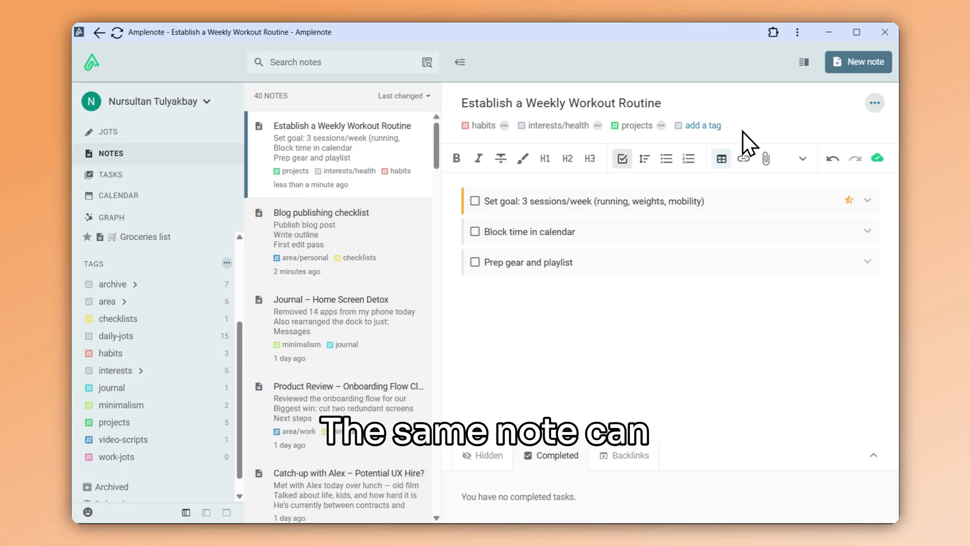
{"action": "mouse_move", "coordinate": [371, 498]}
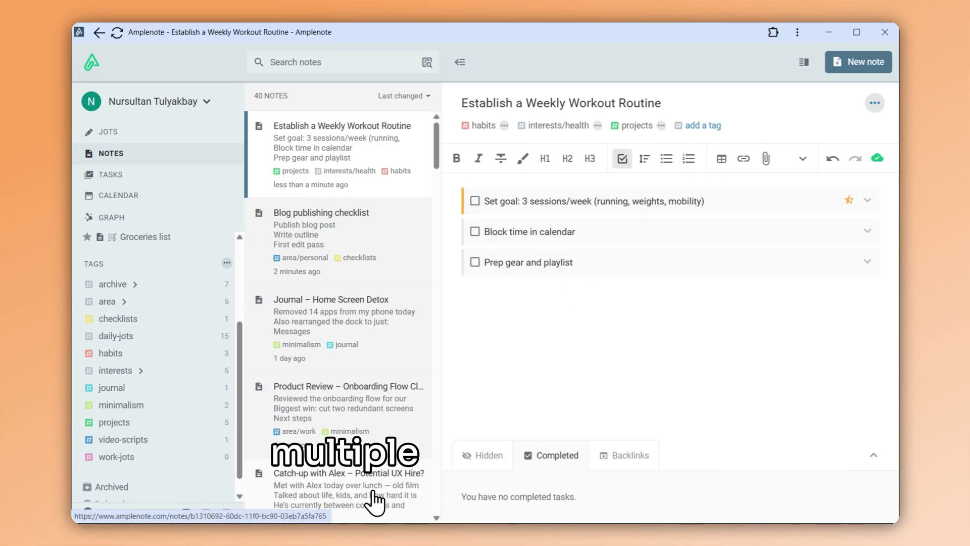
Step: Open the Catch-up with Alex note, filter by product-ideas, then clear the filter
{"action": "left_click", "coordinate": [348, 473]}
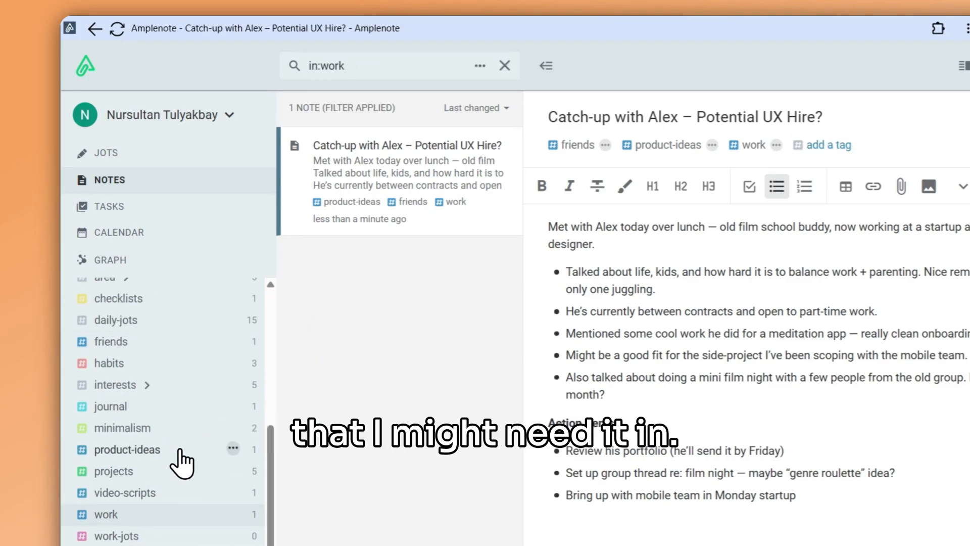
{"action": "left_click", "coordinate": [127, 449]}
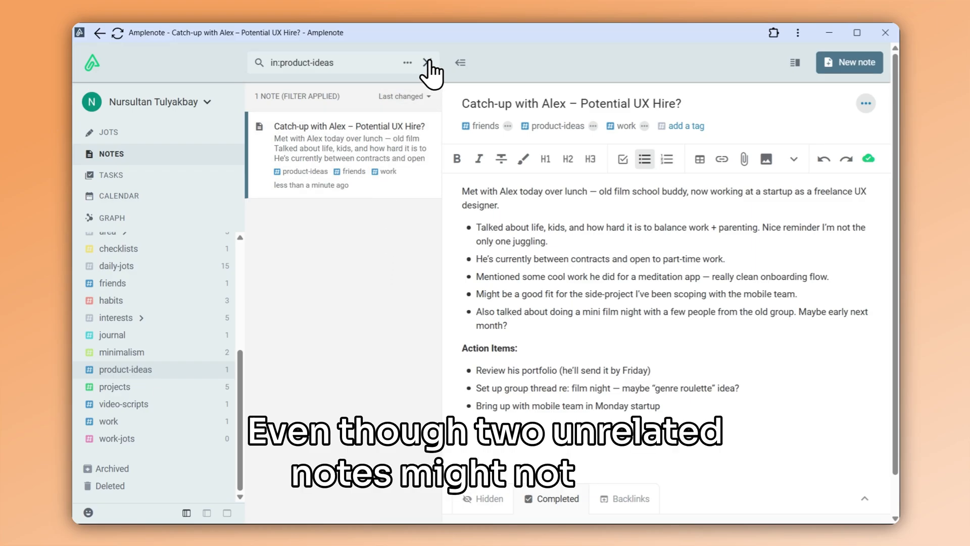
{"action": "left_click", "coordinate": [427, 62]}
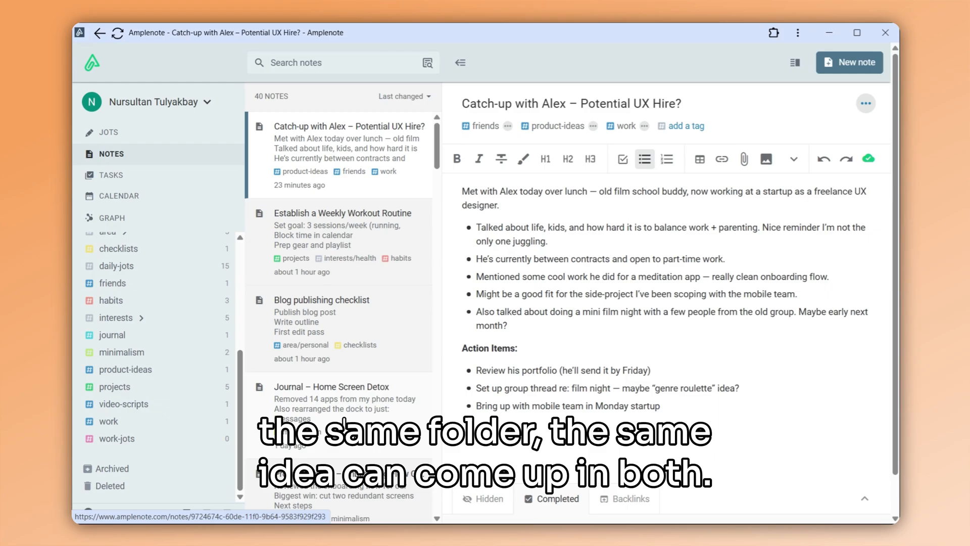
Step: Open the detox journal and onboarding review notes, then filter by the minimalism tag
{"action": "left_click", "coordinate": [332, 386]}
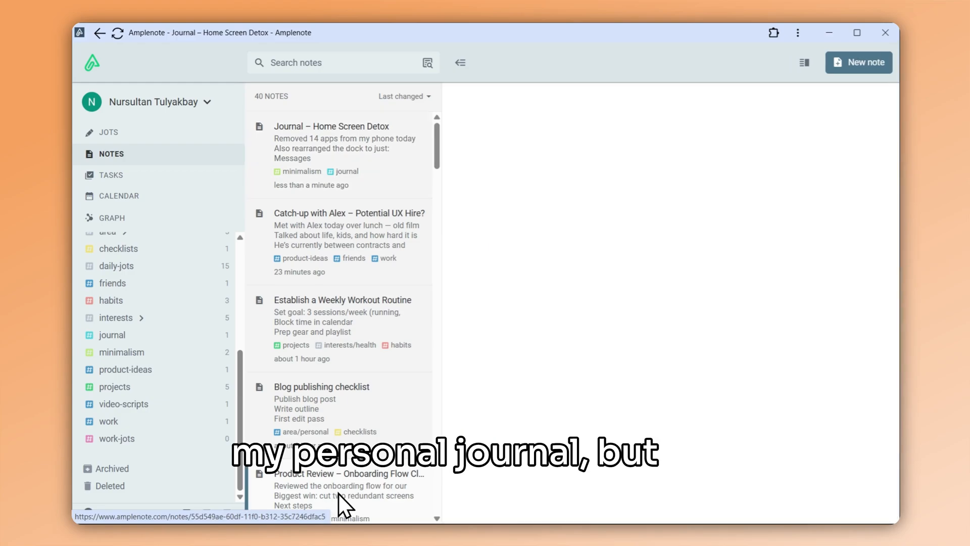
{"action": "left_click", "coordinate": [346, 473]}
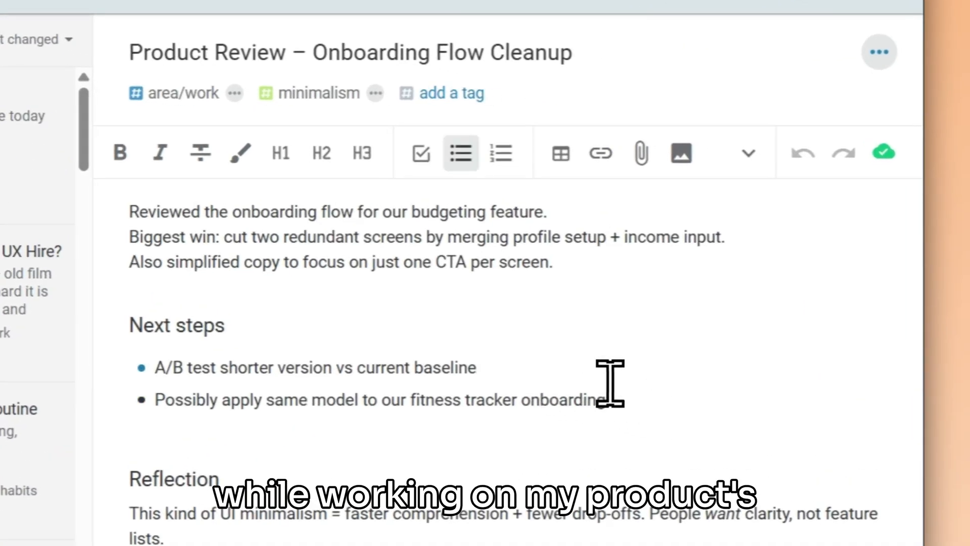
{"action": "key", "text": "ctrl+Enter"}
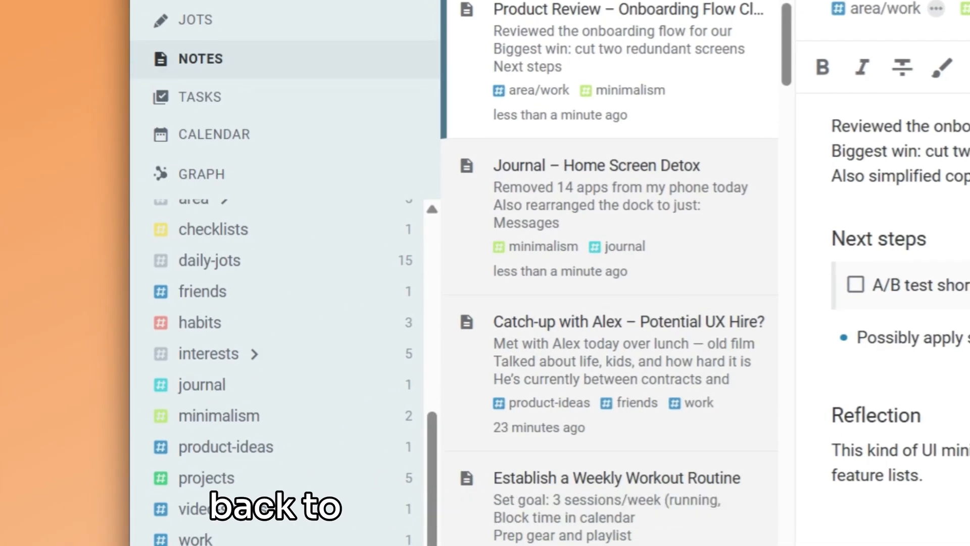
{"action": "mouse_move", "coordinate": [297, 439]}
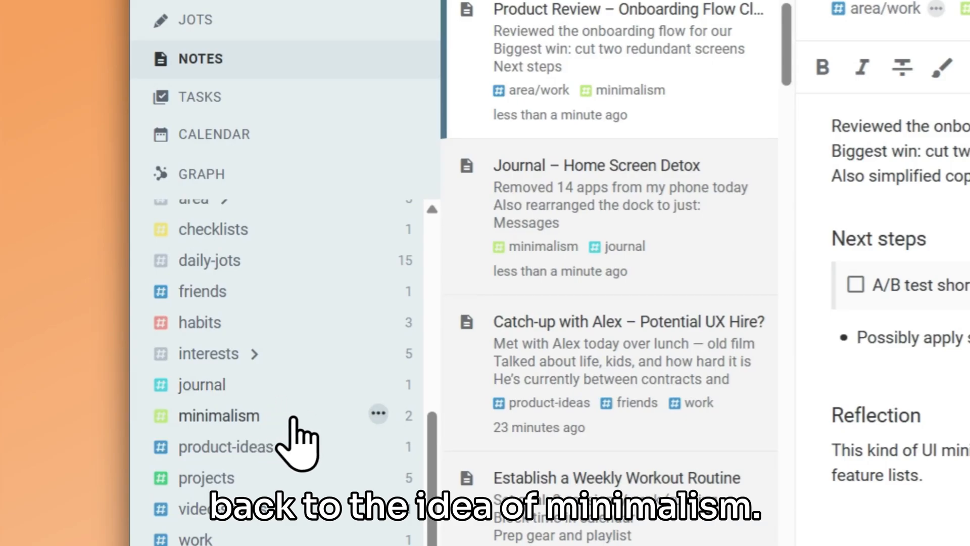
{"action": "left_click", "coordinate": [217, 416]}
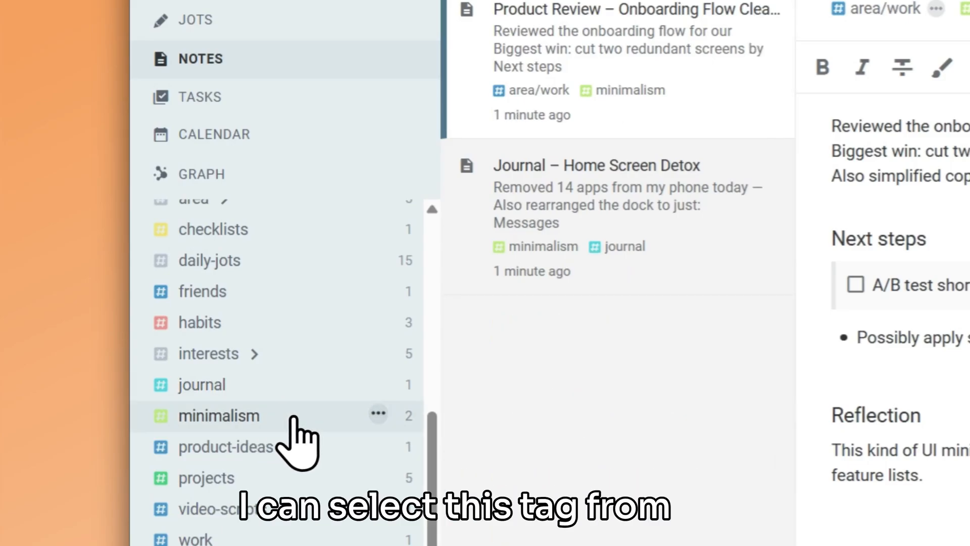
{"action": "mouse_move", "coordinate": [678, 371]}
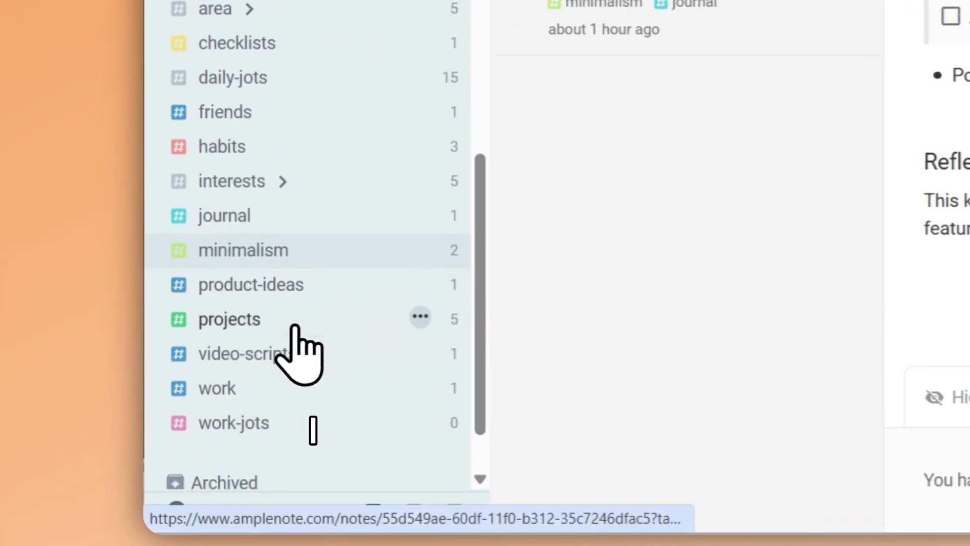
Step: Create nested tags like projects/health: film, health and travel under projects and resources
{"action": "left_click", "coordinate": [229, 319]}
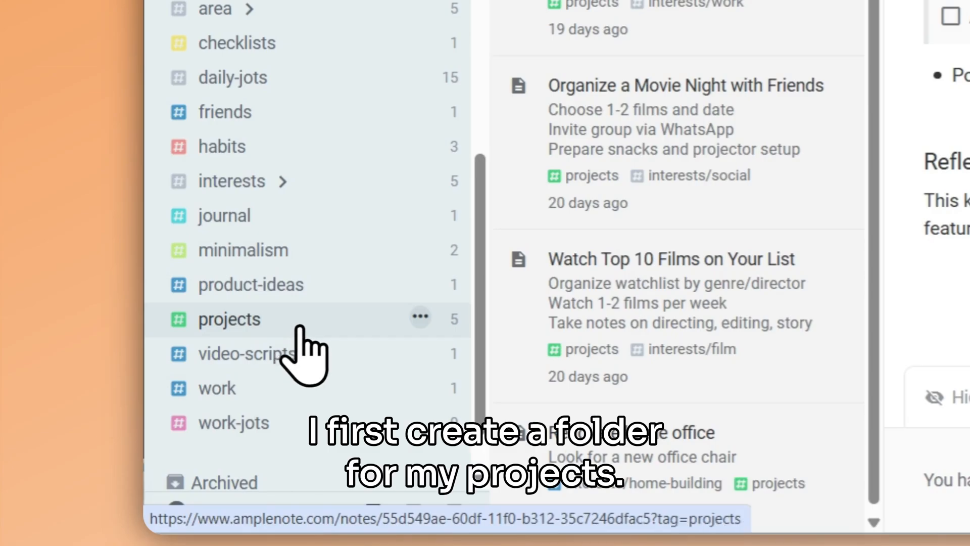
{"action": "scroll", "scroll_direction": "up", "scroll_amount": 3}
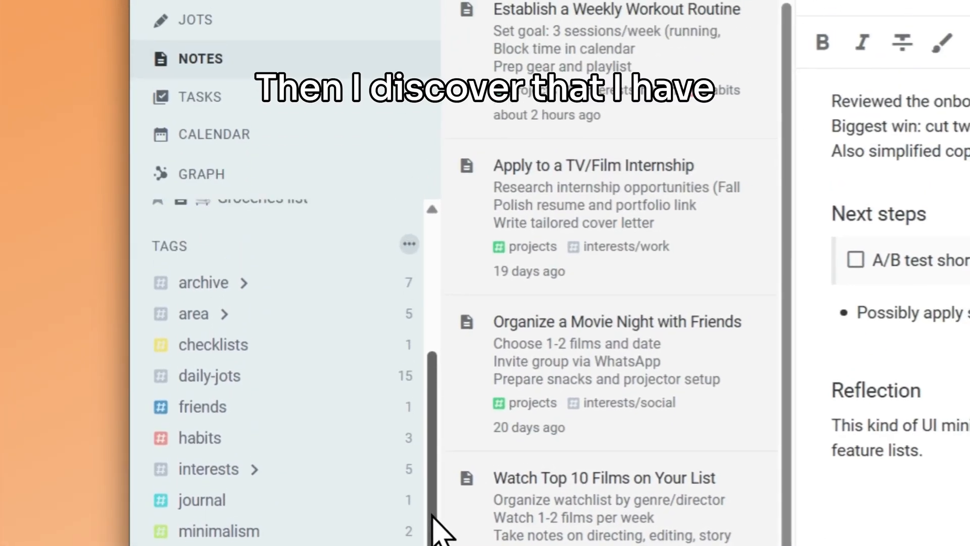
{"action": "left_click", "coordinate": [408, 245]}
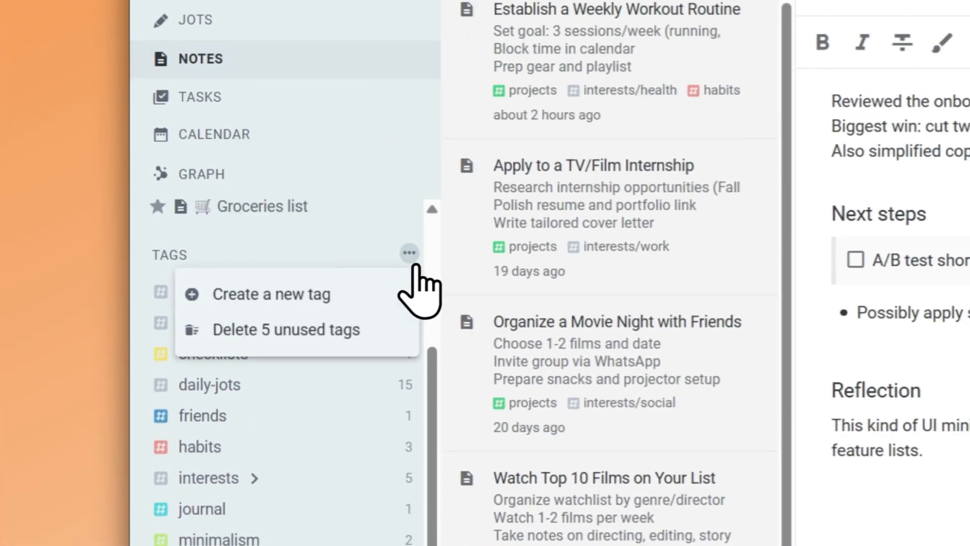
{"action": "left_click", "coordinate": [271, 294]}
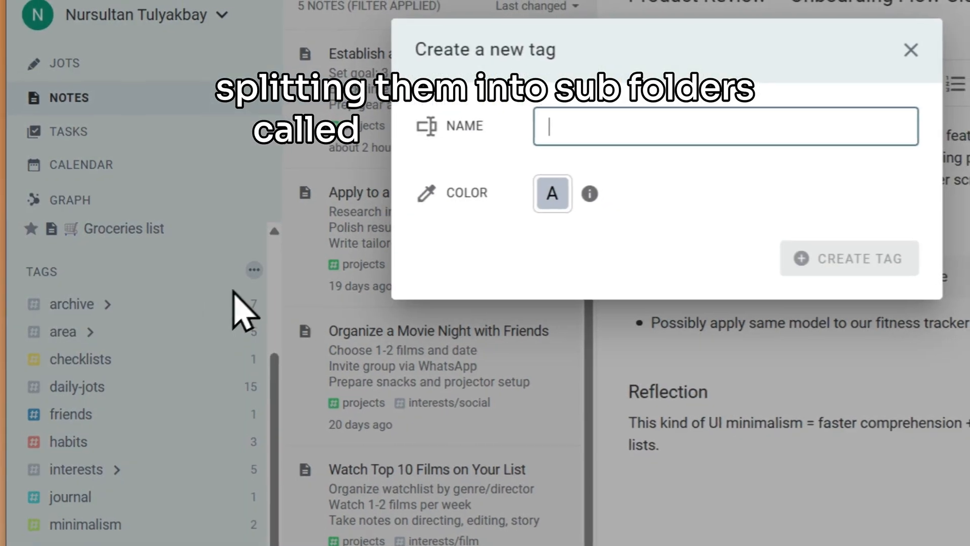
{"action": "type", "text": "projects/health"}
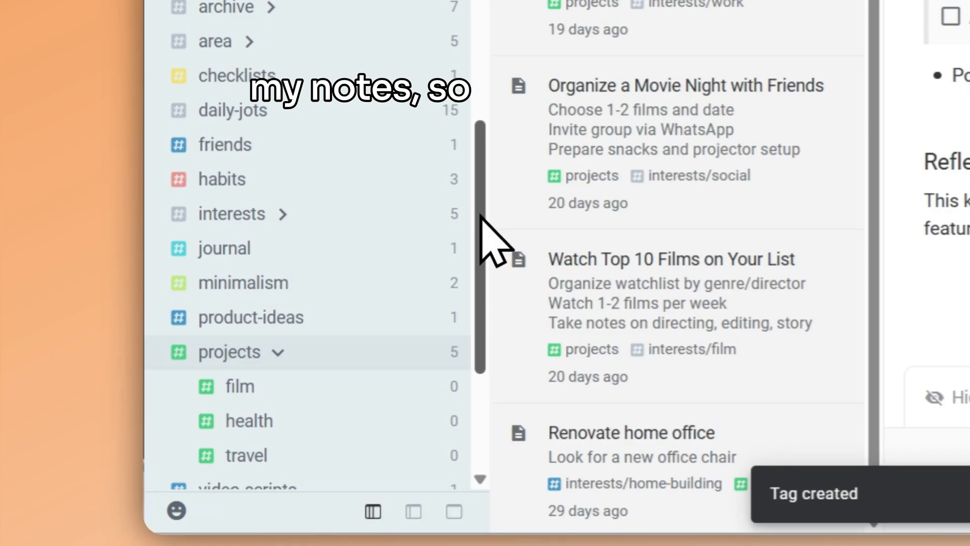
{"action": "scroll", "scroll_direction": "down", "scroll_amount": 3}
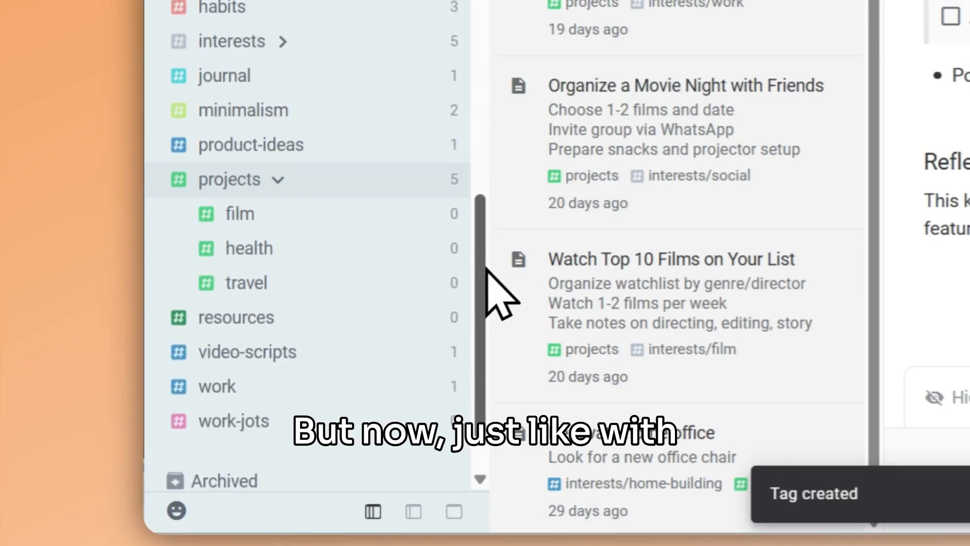
{"action": "left_click", "coordinate": [235, 317]}
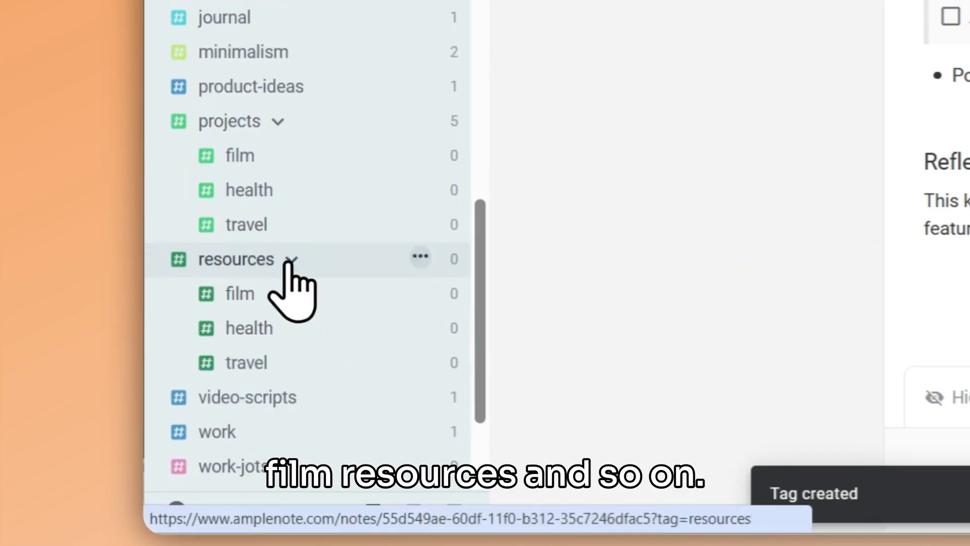
{"action": "left_click", "coordinate": [229, 121]}
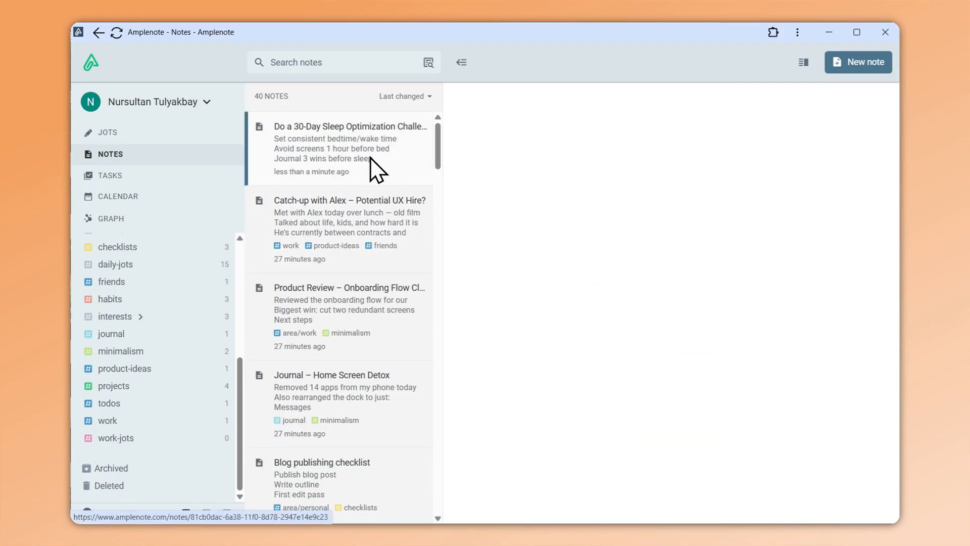
Step: Tag the 30-Day Sleep Optimization Challenge note with projects and health
{"action": "left_click", "coordinate": [350, 142]}
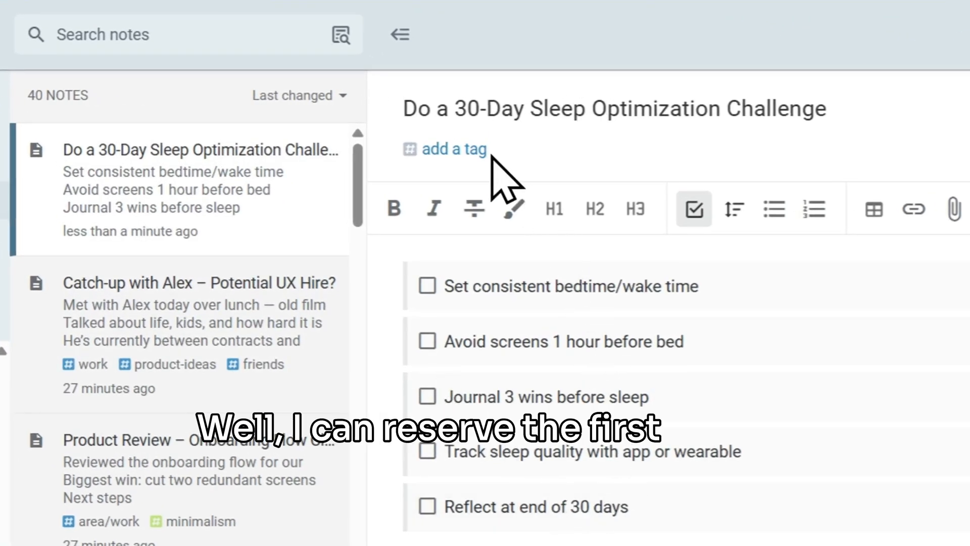
{"action": "left_click", "coordinate": [452, 149]}
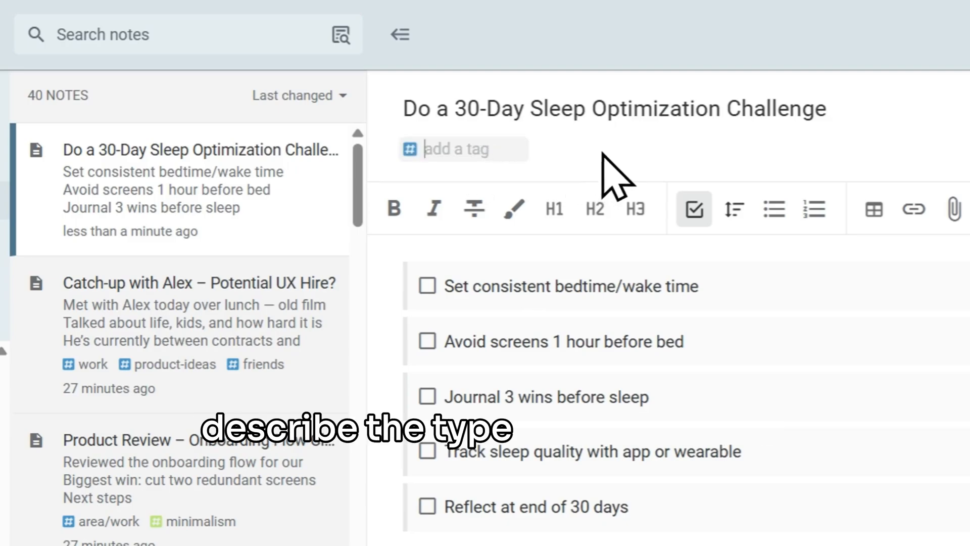
{"action": "type", "text": "proj"}
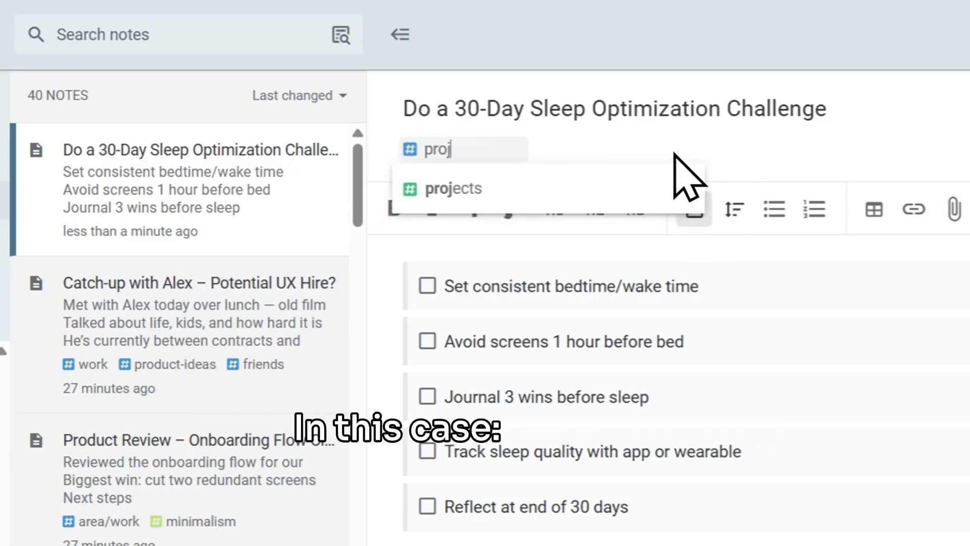
{"action": "left_click", "coordinate": [455, 188]}
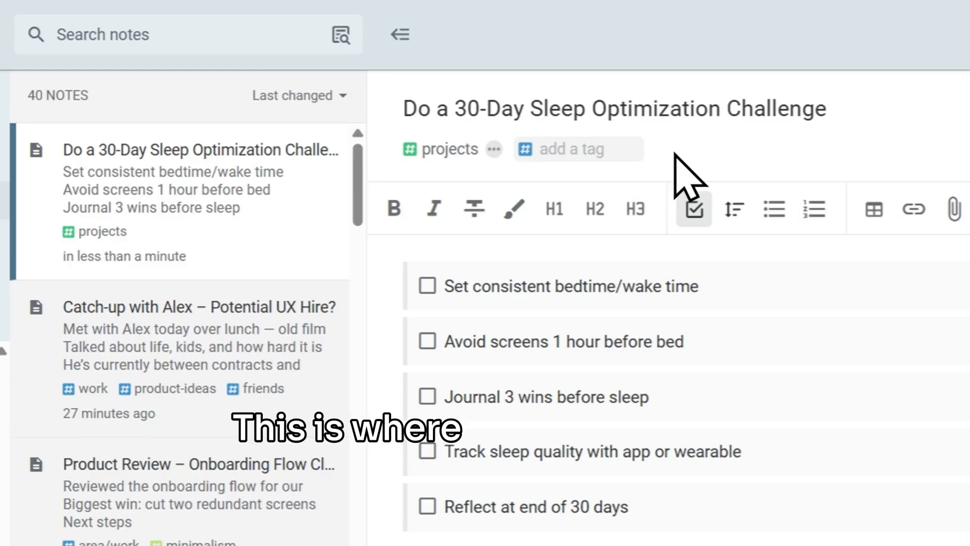
{"action": "type", "text": "health"}
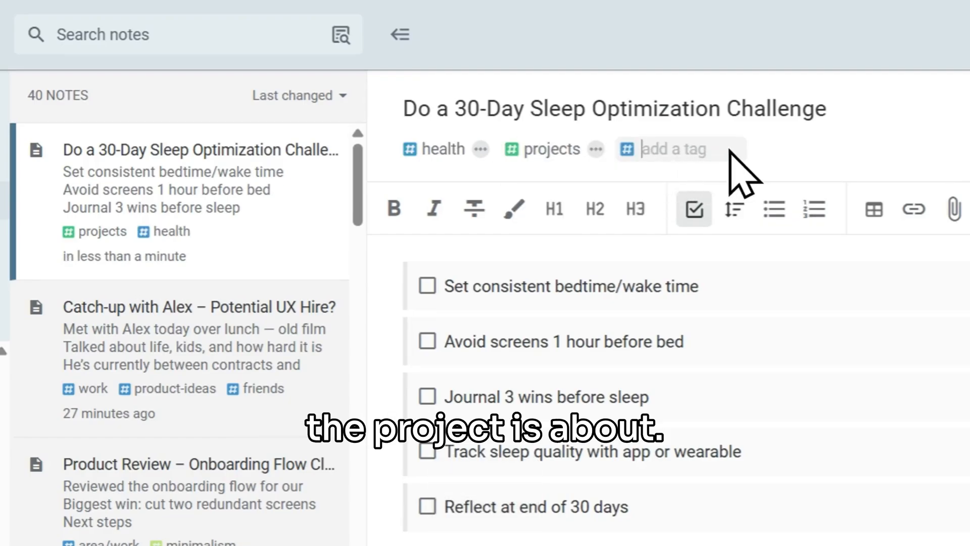
{"action": "mouse_move", "coordinate": [770, 186]}
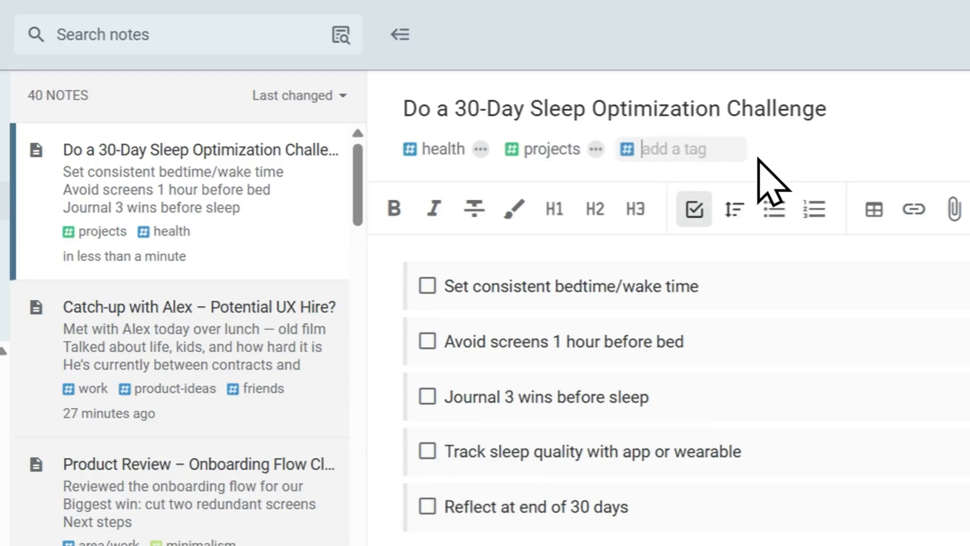
{"action": "mouse_move", "coordinate": [749, 186]}
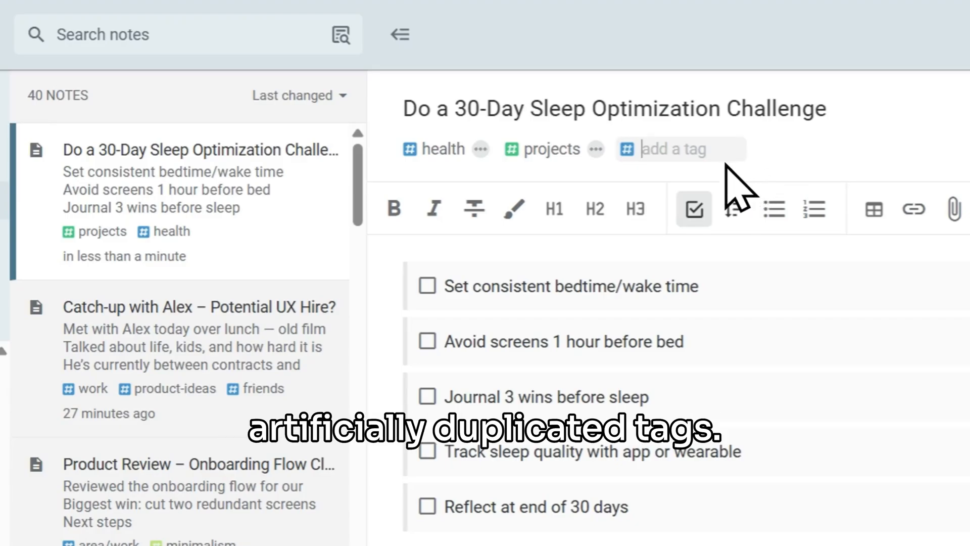
{"action": "left_click", "coordinate": [400, 34]}
{"action": "type", "text": "in:projects"}
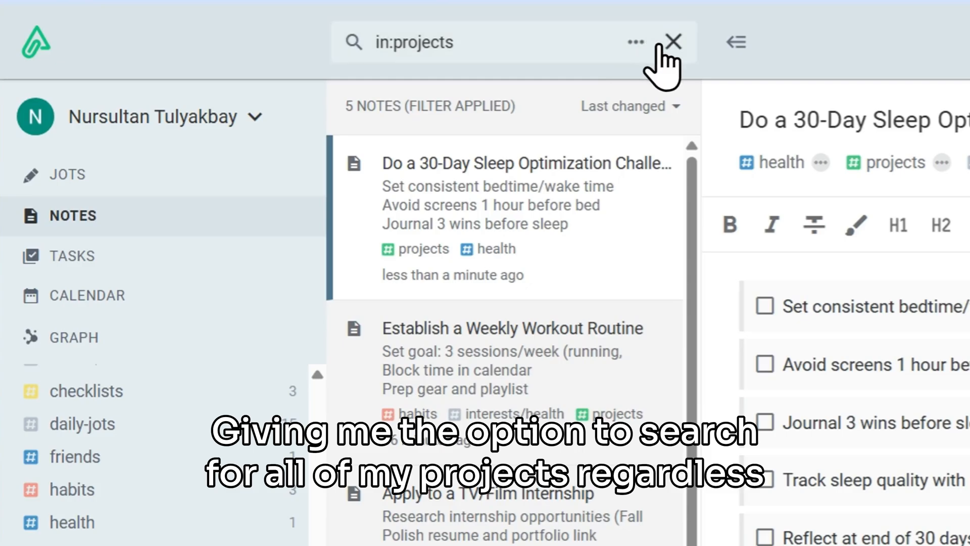
Step: Replace the in:projects search with in:health to list health-tagged notes
{"action": "left_click", "coordinate": [673, 42]}
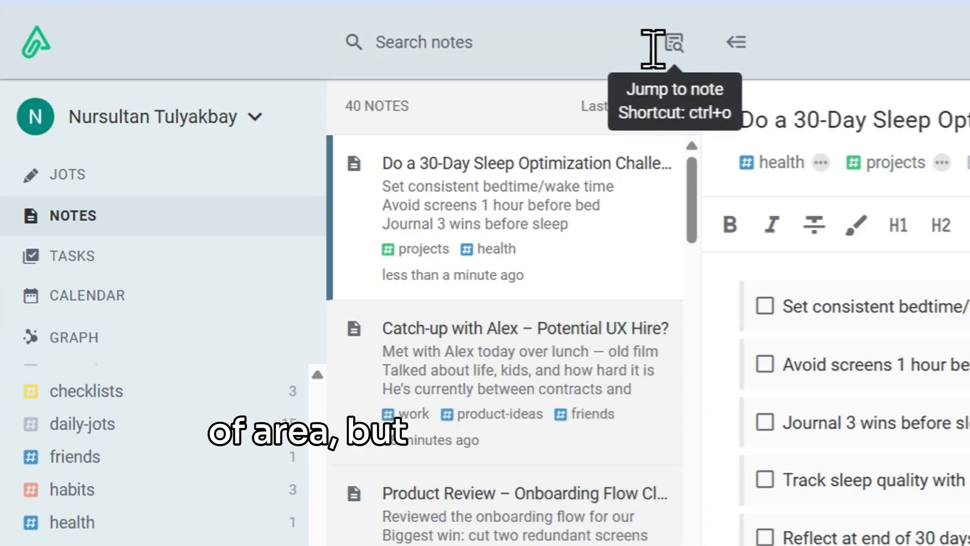
{"action": "type", "text": "in:health"}
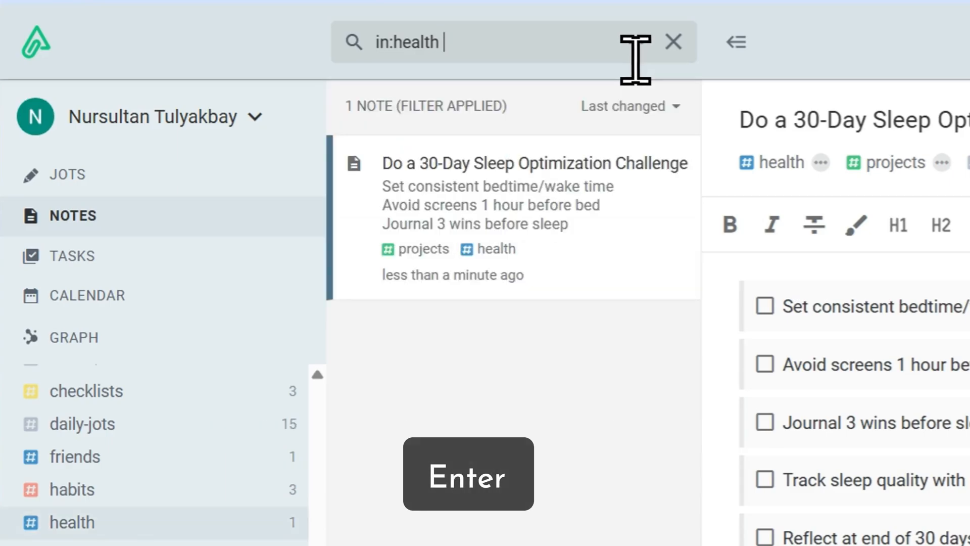
{"action": "key", "text": "enter"}
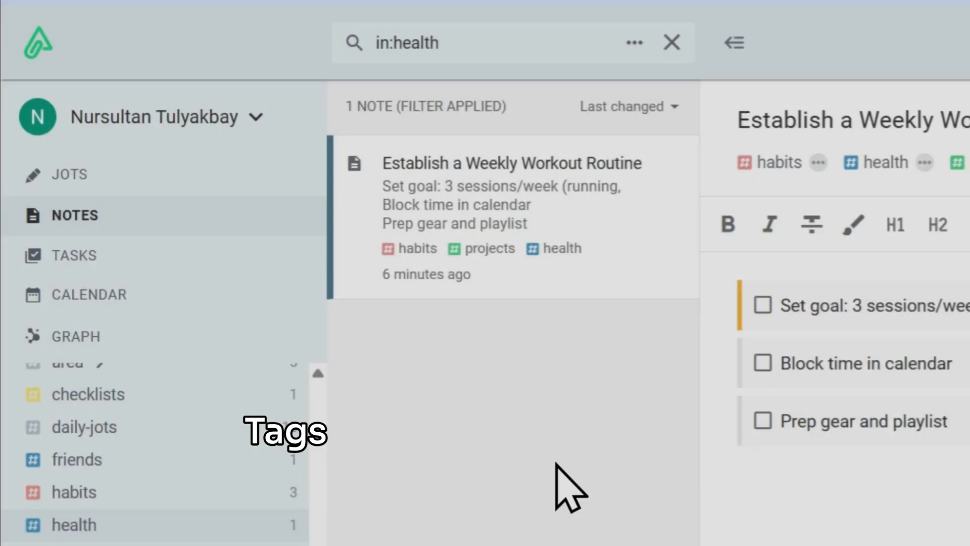
{"action": "left_click", "coordinate": [672, 42]}
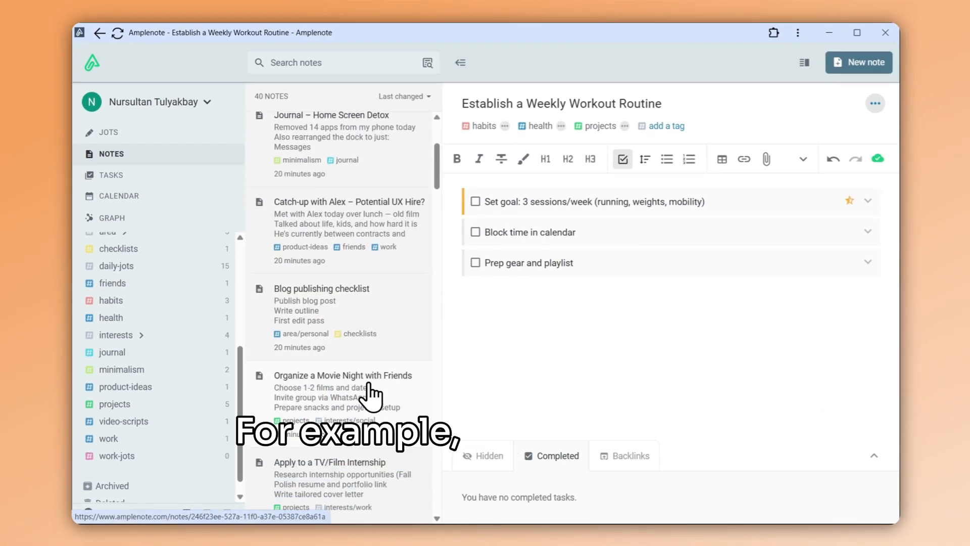
Step: Open the Movie Night note, then tag the TV/Film Internship note as archive
{"action": "left_click", "coordinate": [343, 376]}
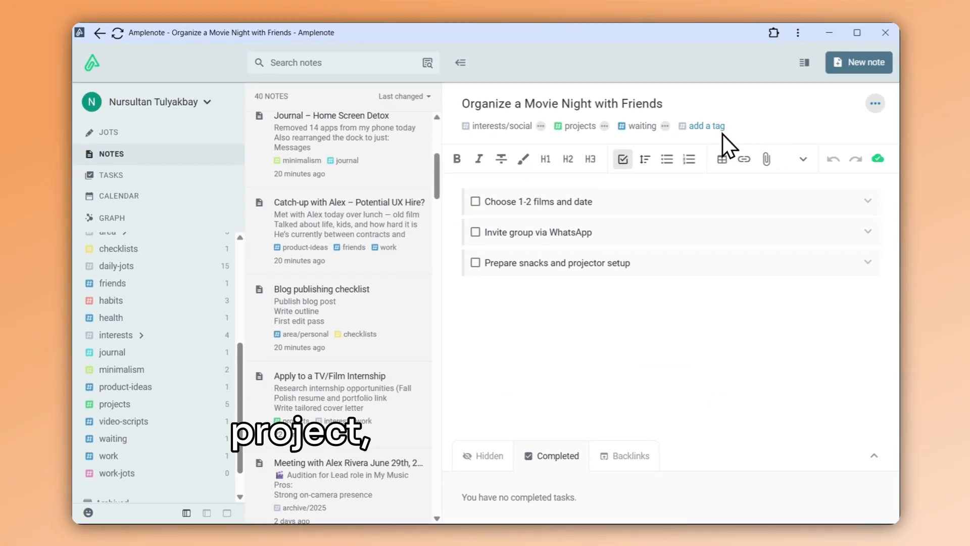
{"action": "left_click", "coordinate": [330, 376]}
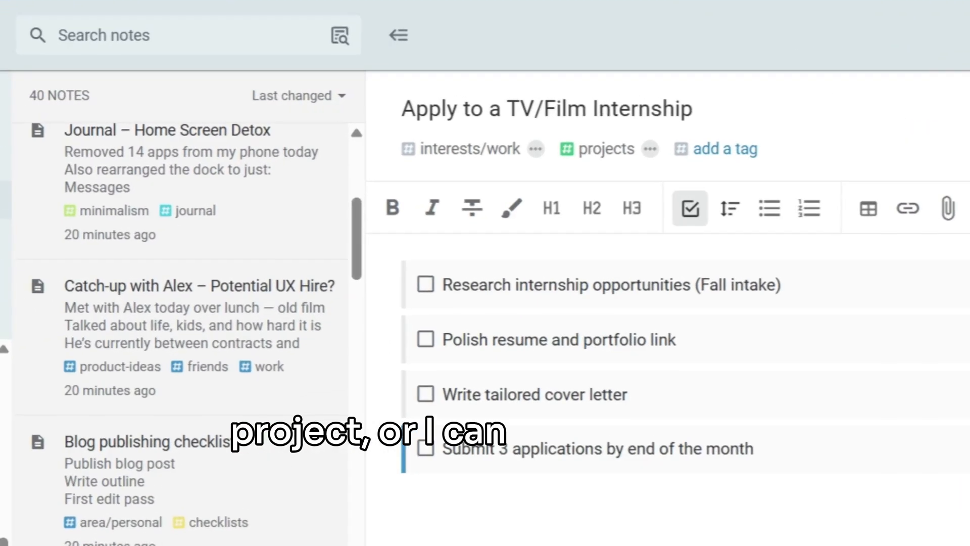
{"action": "left_click", "coordinate": [724, 148]}
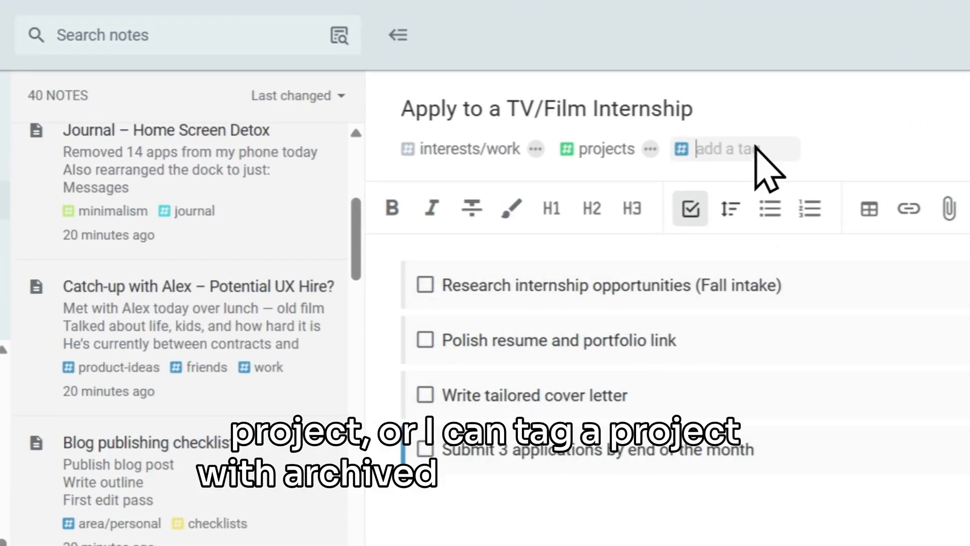
{"action": "type", "text": "archive"}
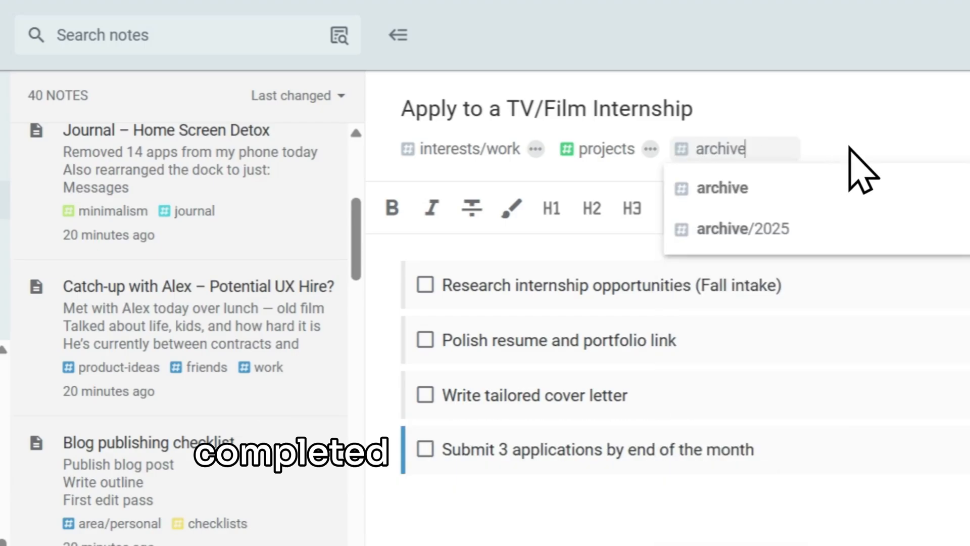
{"action": "left_click", "coordinate": [721, 188]}
{"action": "type", "text": "grou"}
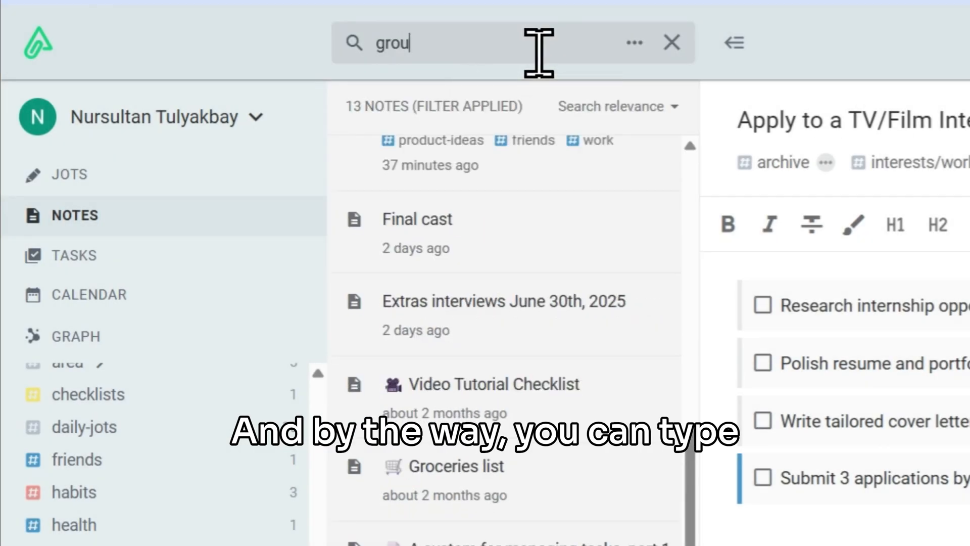
Step: Search for untagged notes and save the query as the Un-tagged shortcut
{"action": "type", "text": "p:untagged"}
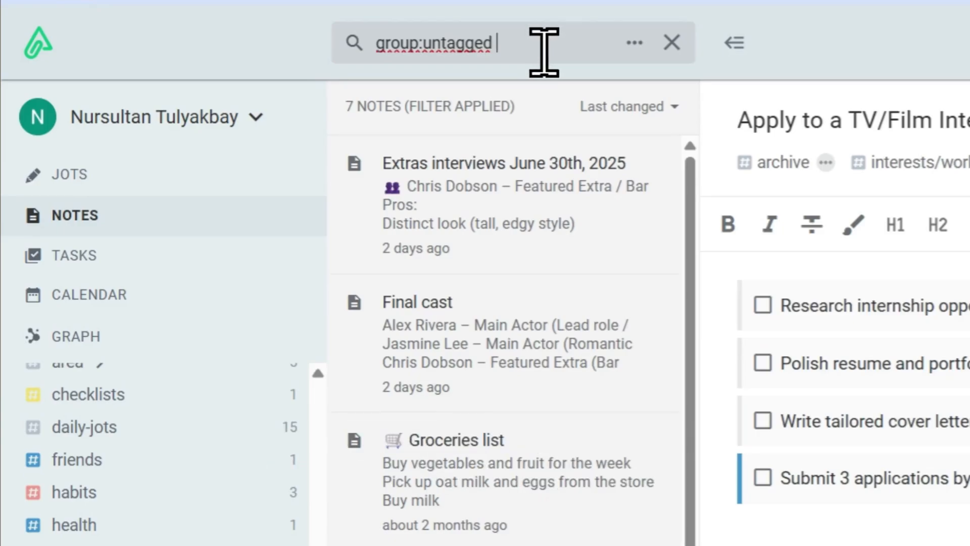
{"action": "left_click", "coordinate": [633, 42]}
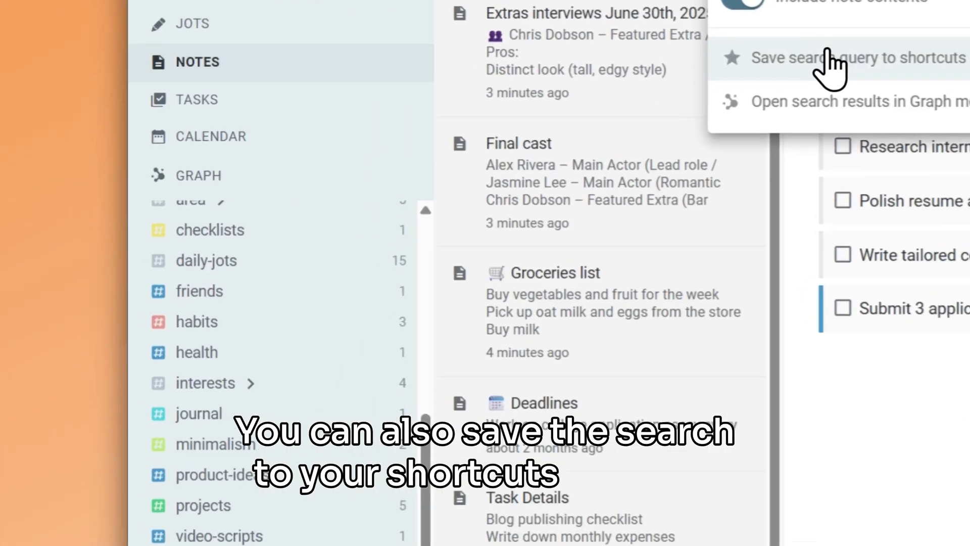
{"action": "left_click", "coordinate": [832, 57]}
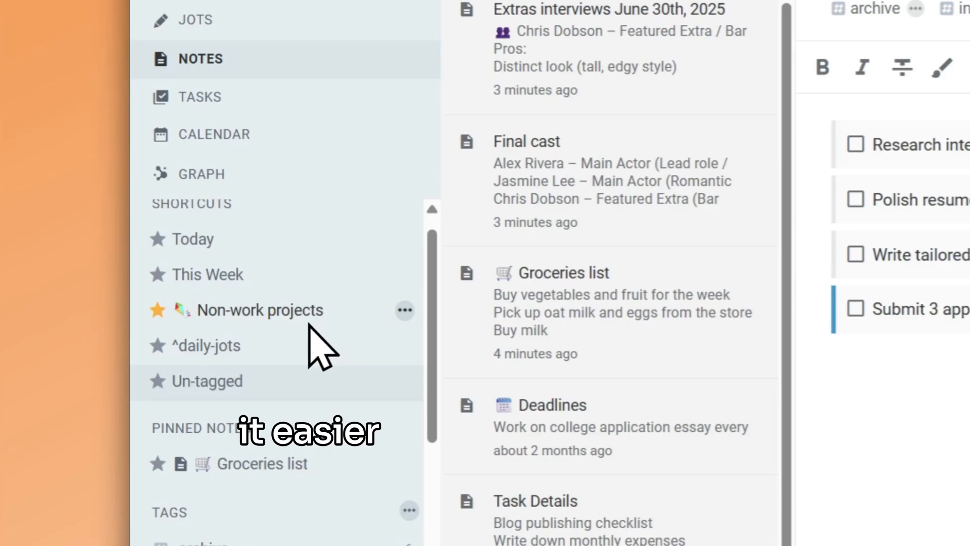
{"action": "scroll", "scroll_direction": "down", "scroll_amount": 3}
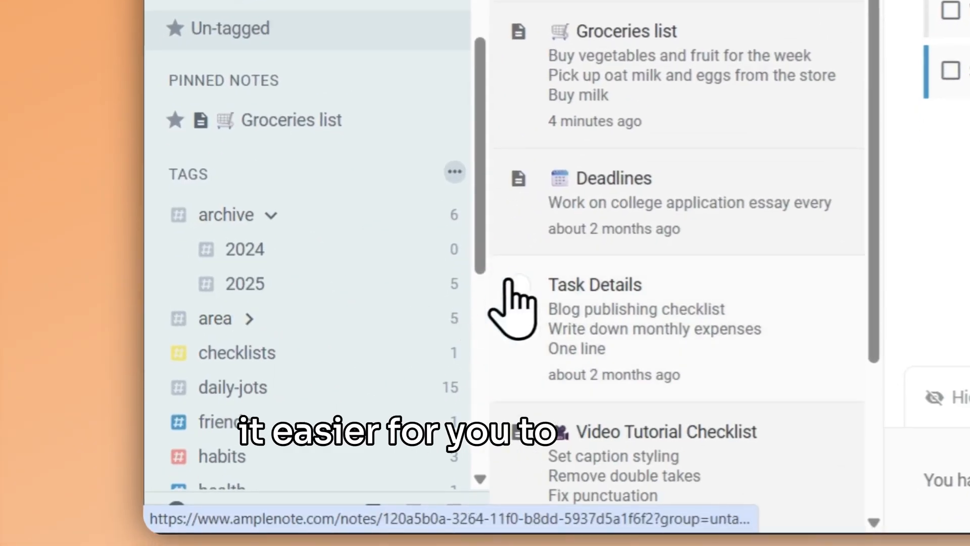